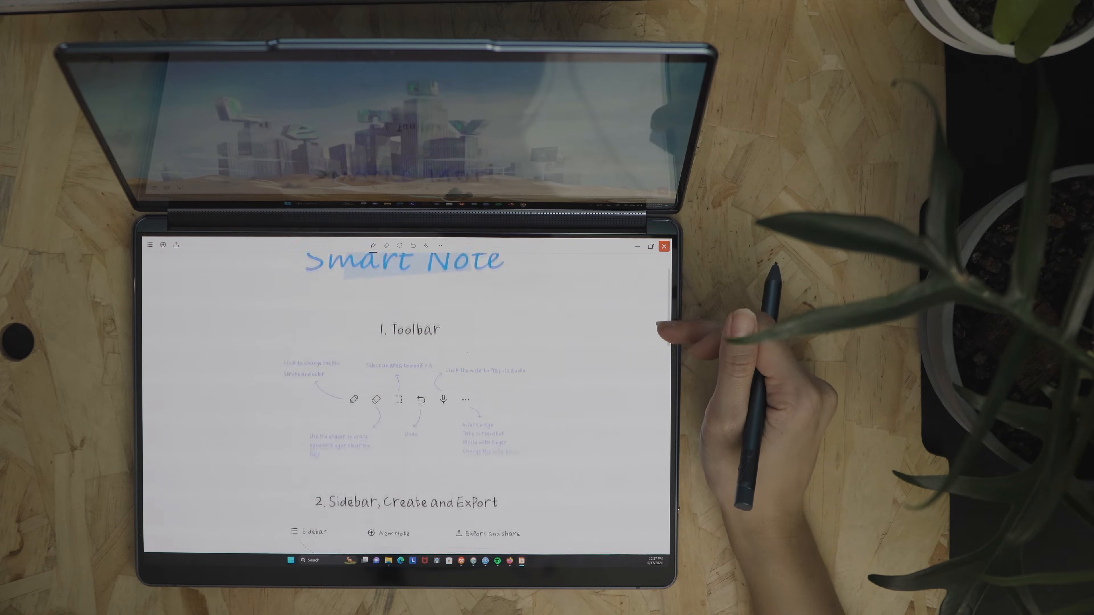
pyautogui.scroll(-3)
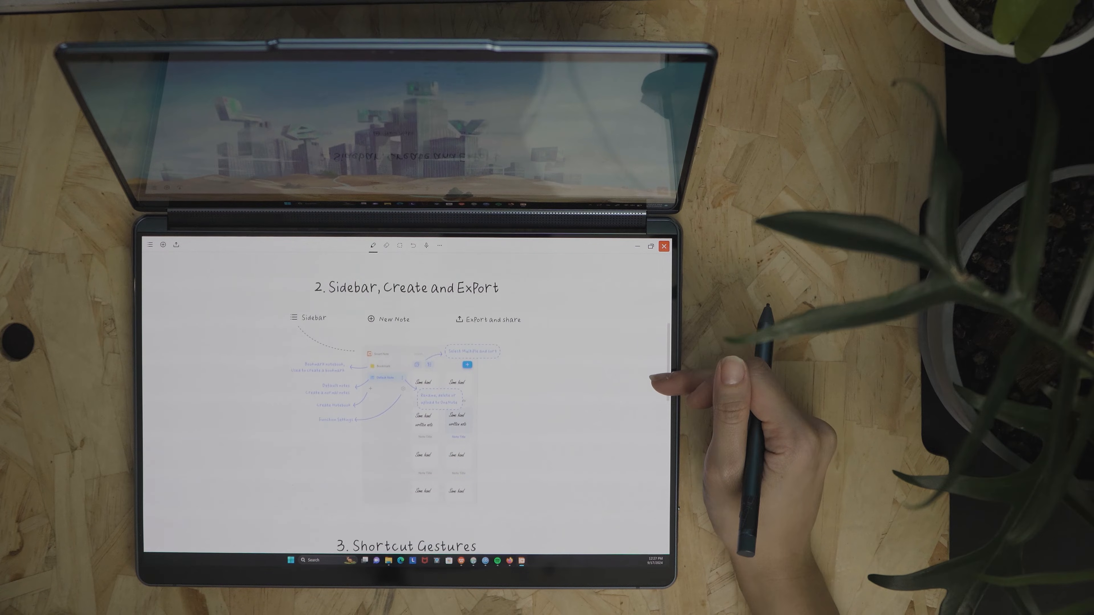
pyautogui.scroll(-3)
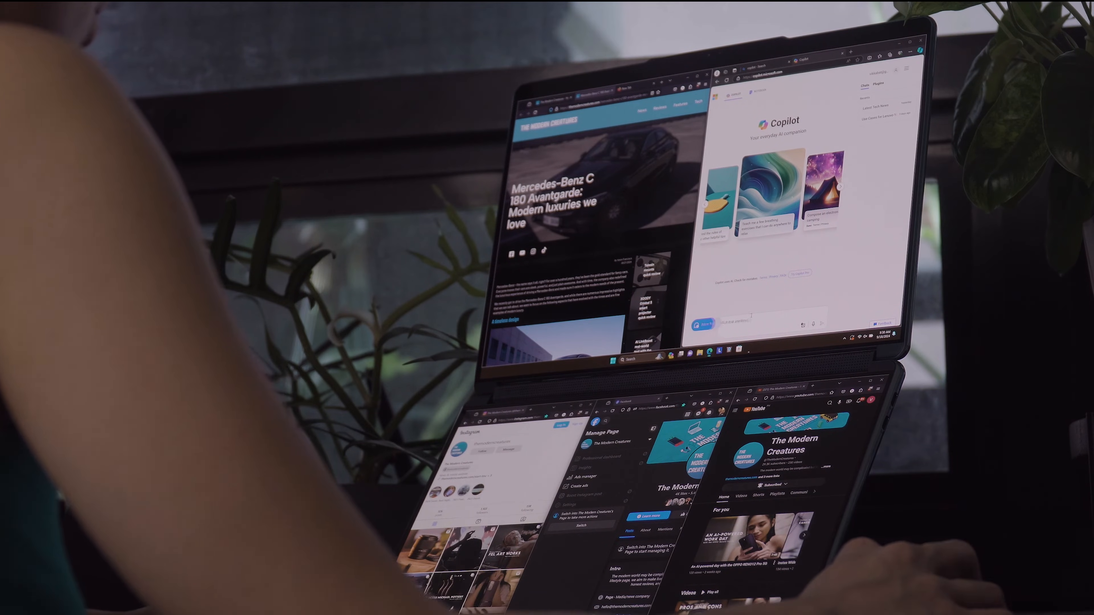
pyautogui.write('how to change')
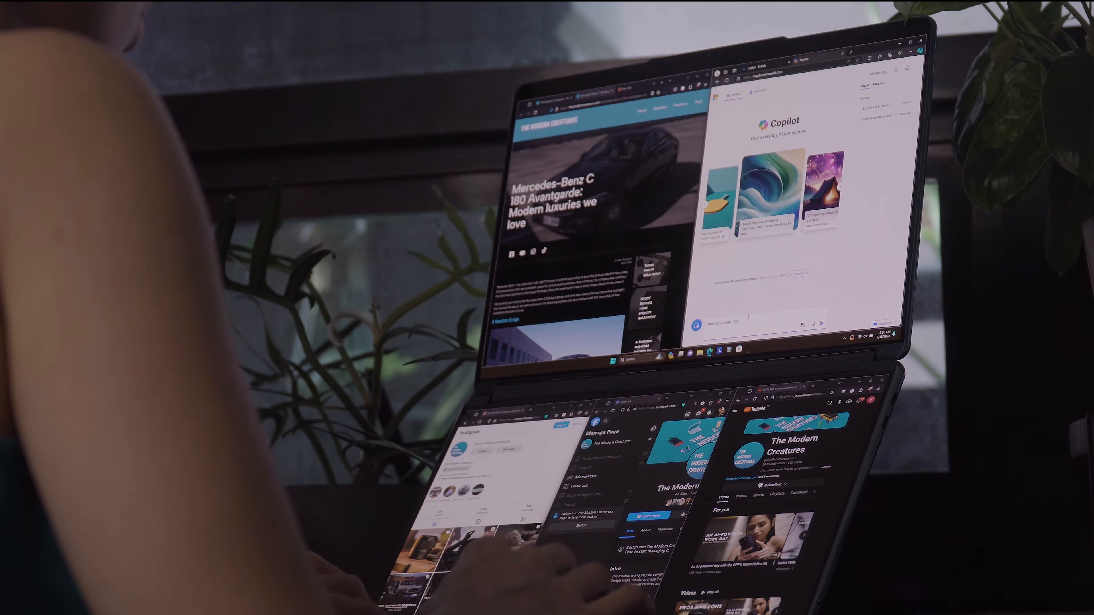